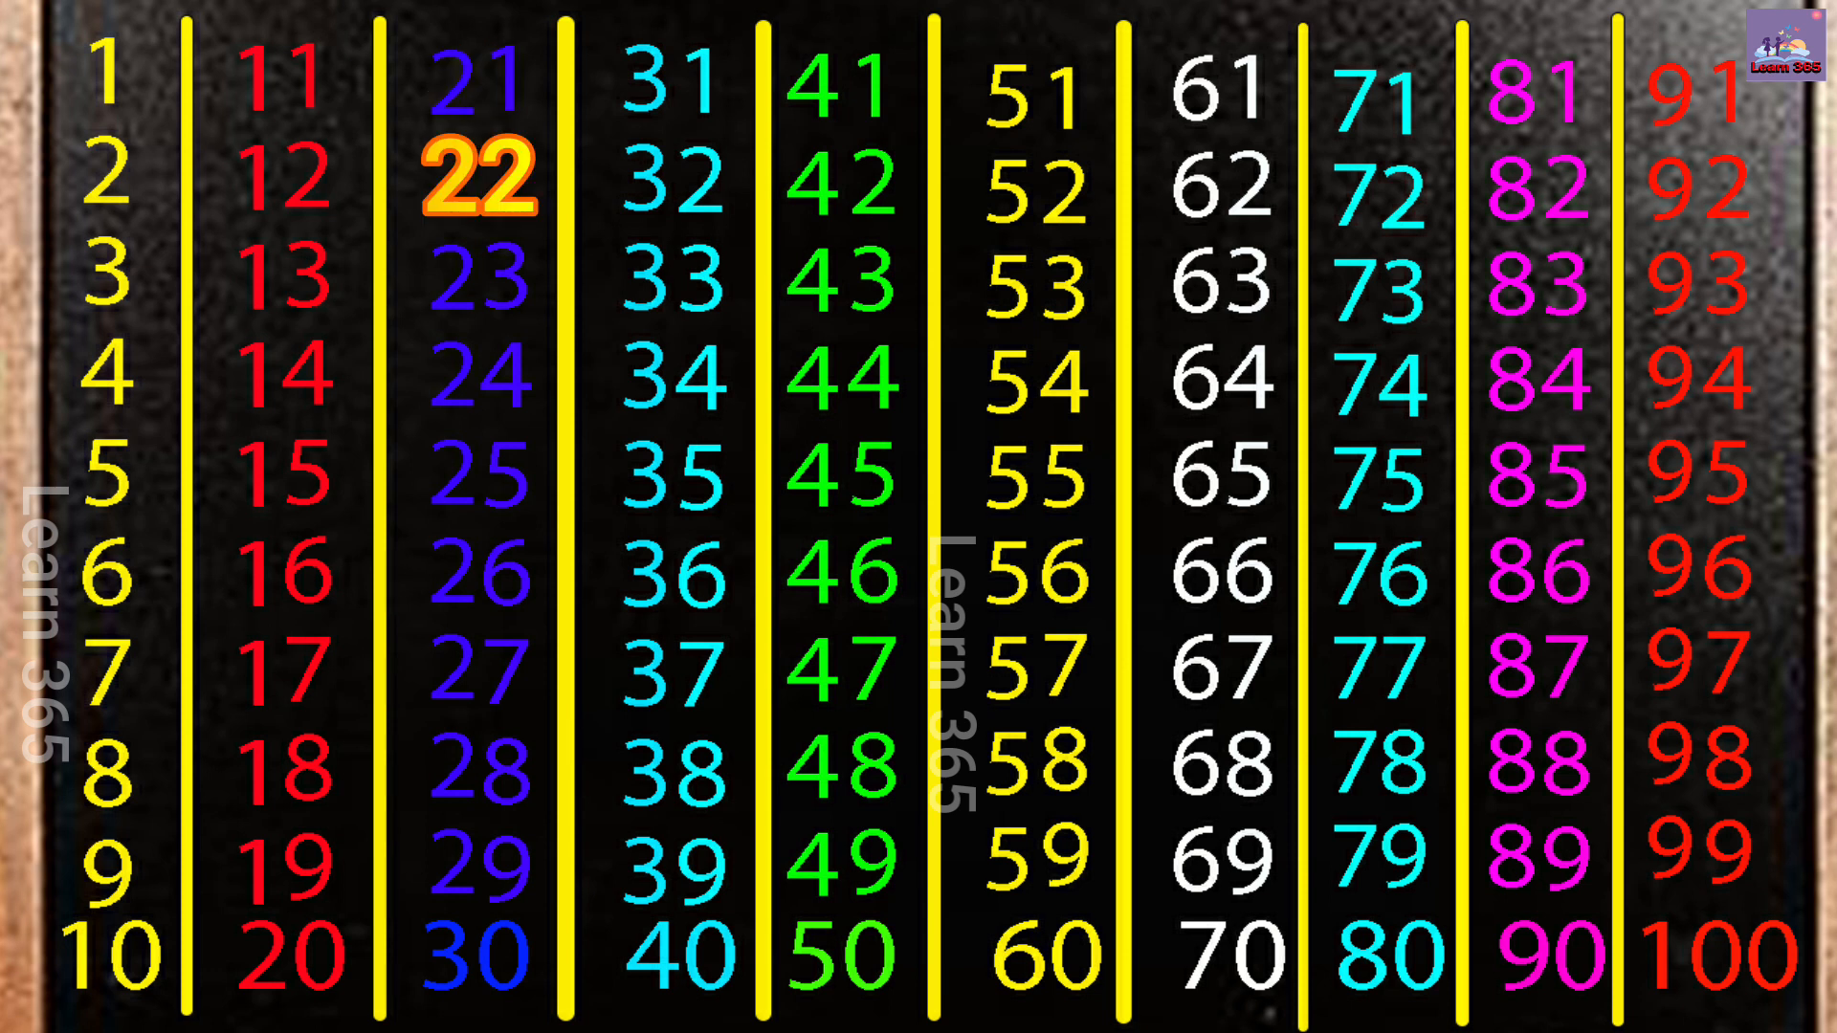
pyautogui.click(474, 278)
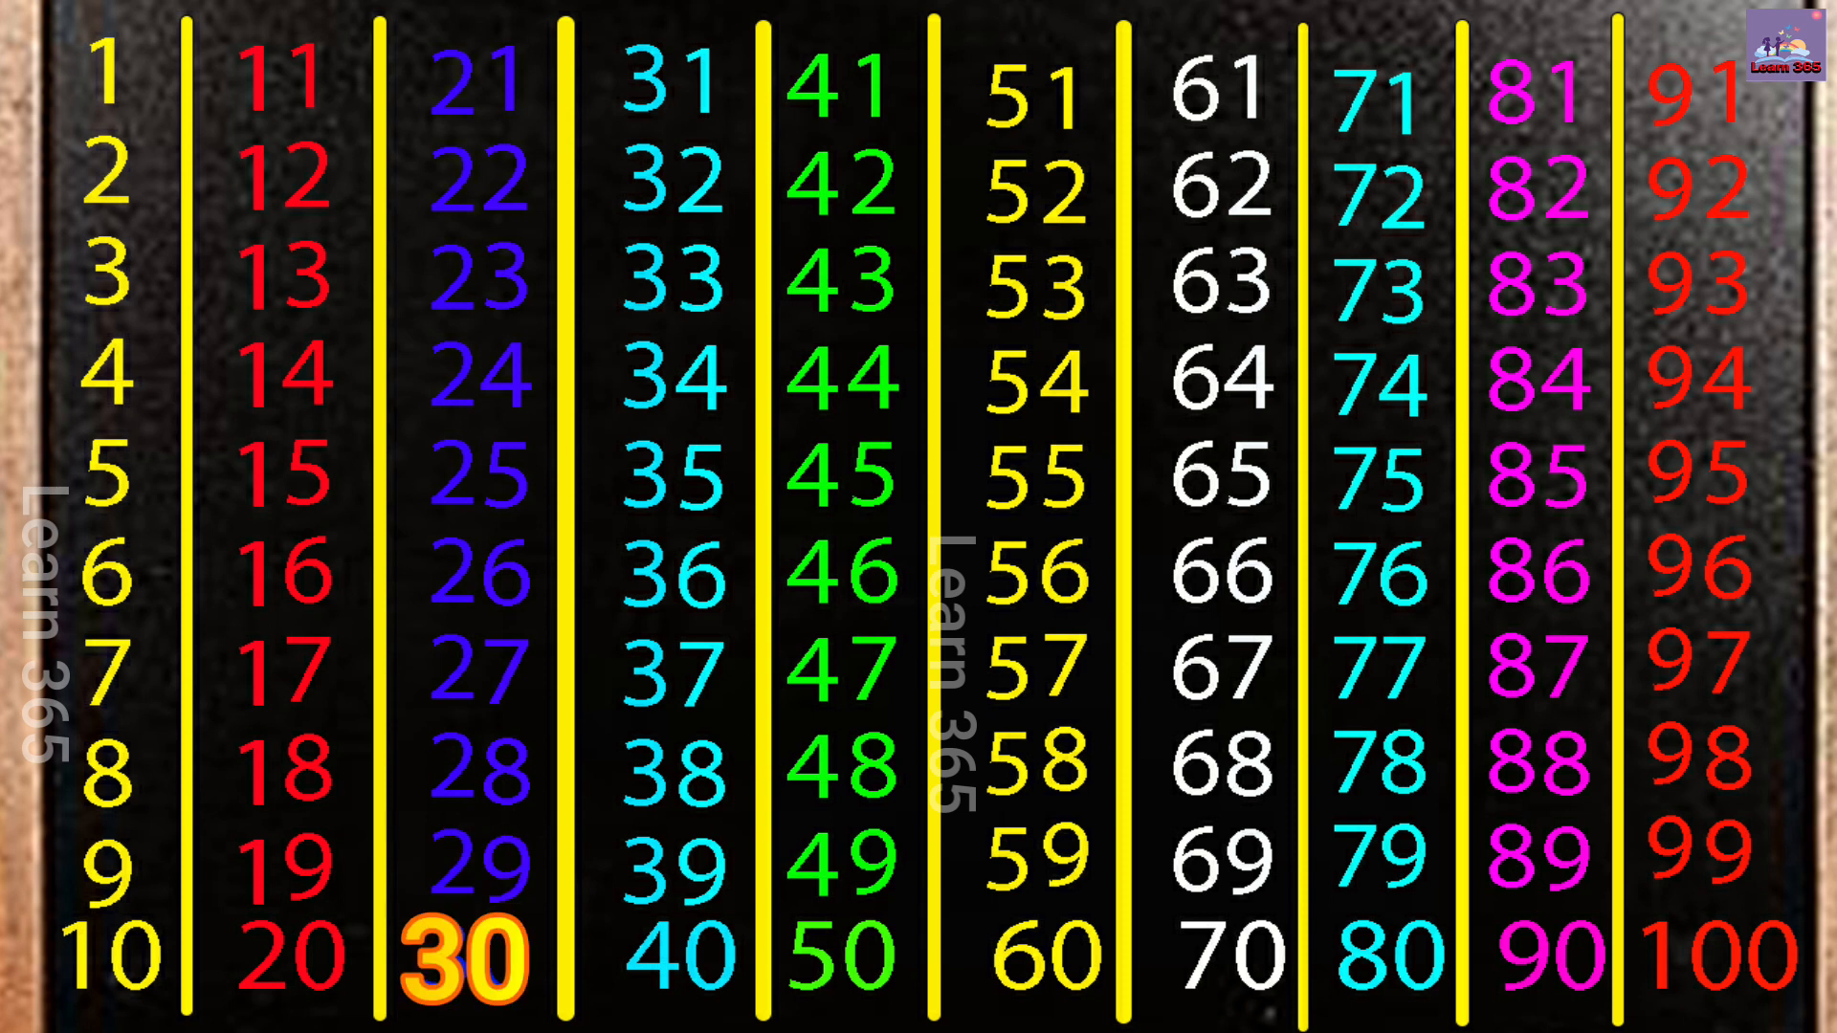
pyautogui.click(667, 76)
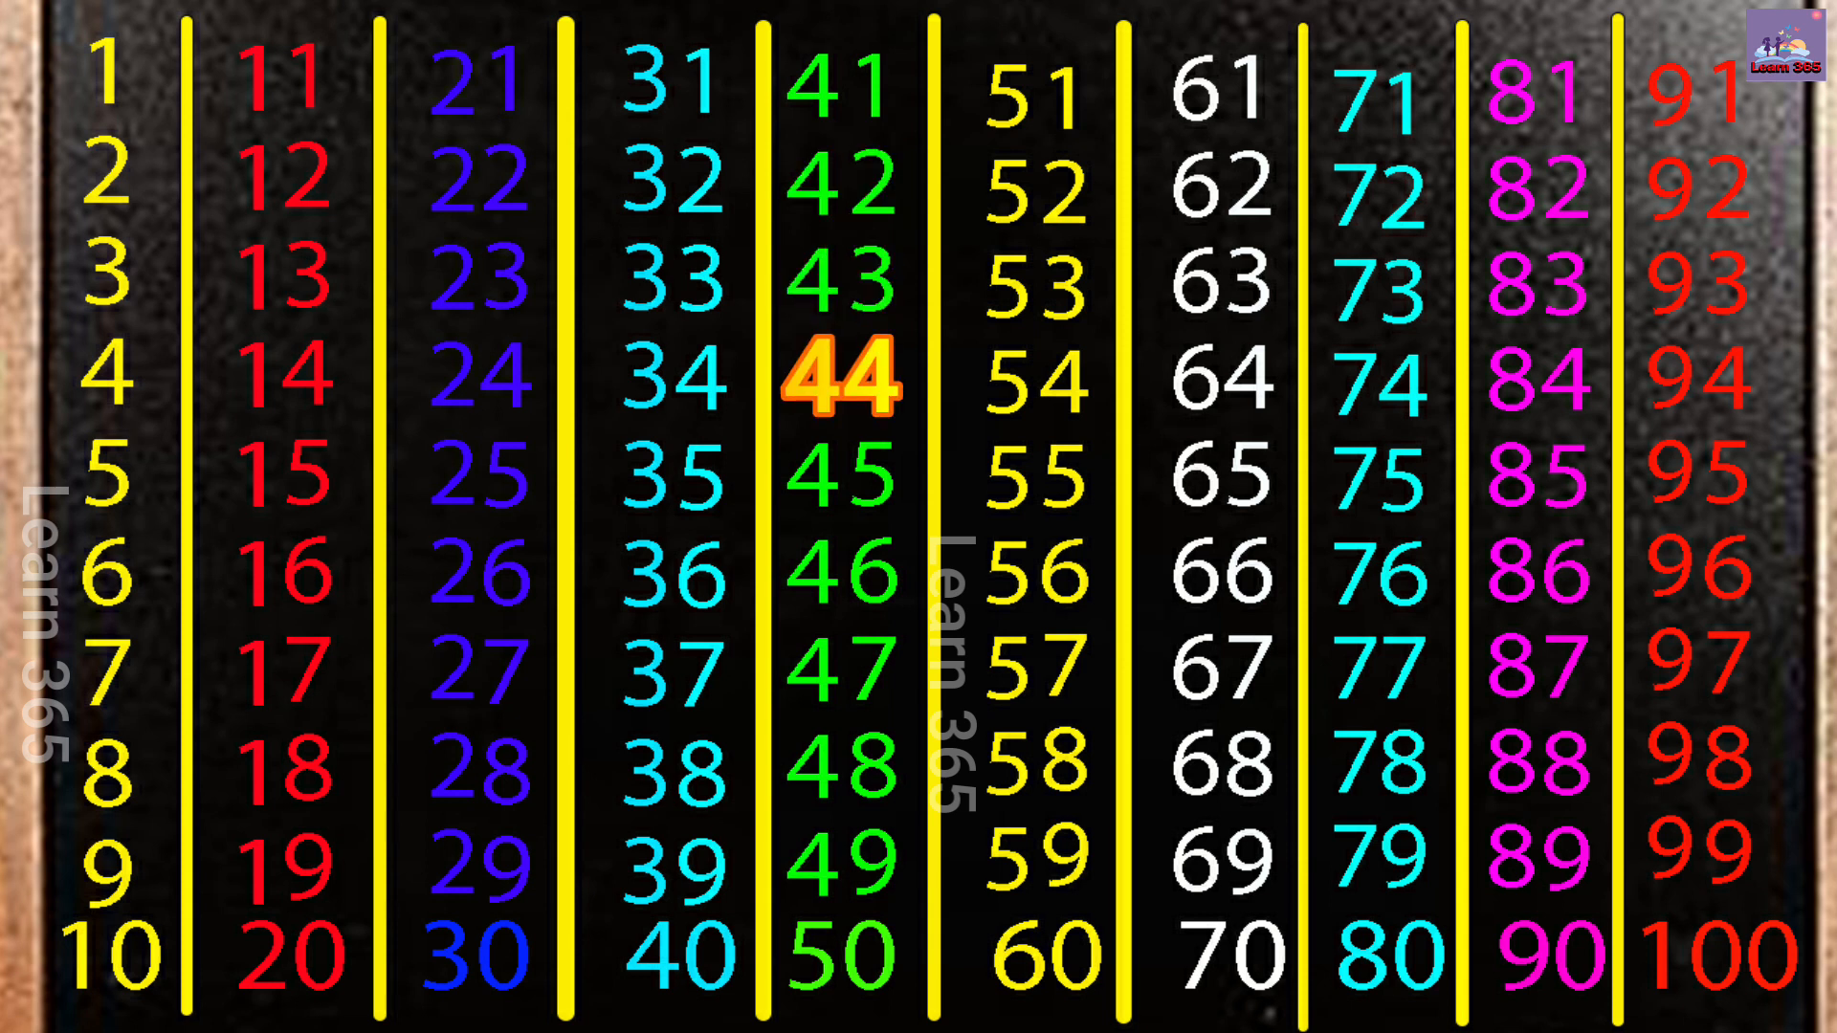
pyautogui.click(839, 478)
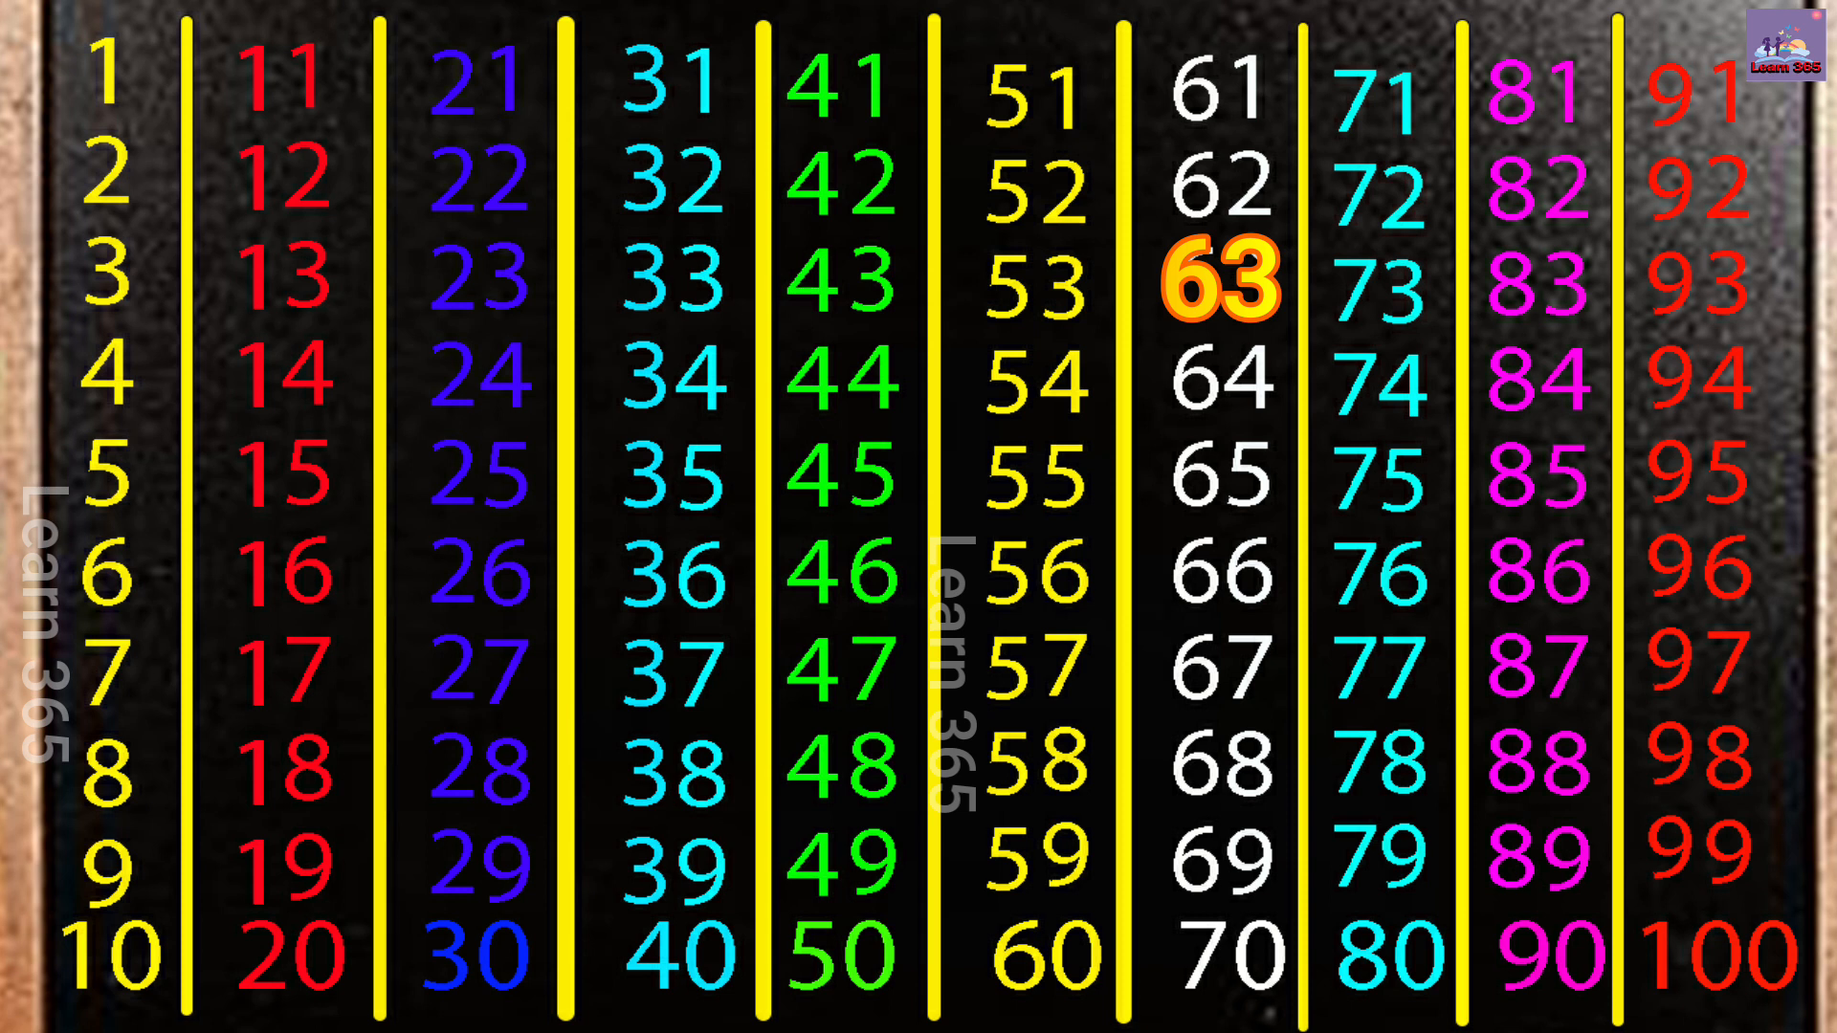
pyautogui.click(1222, 379)
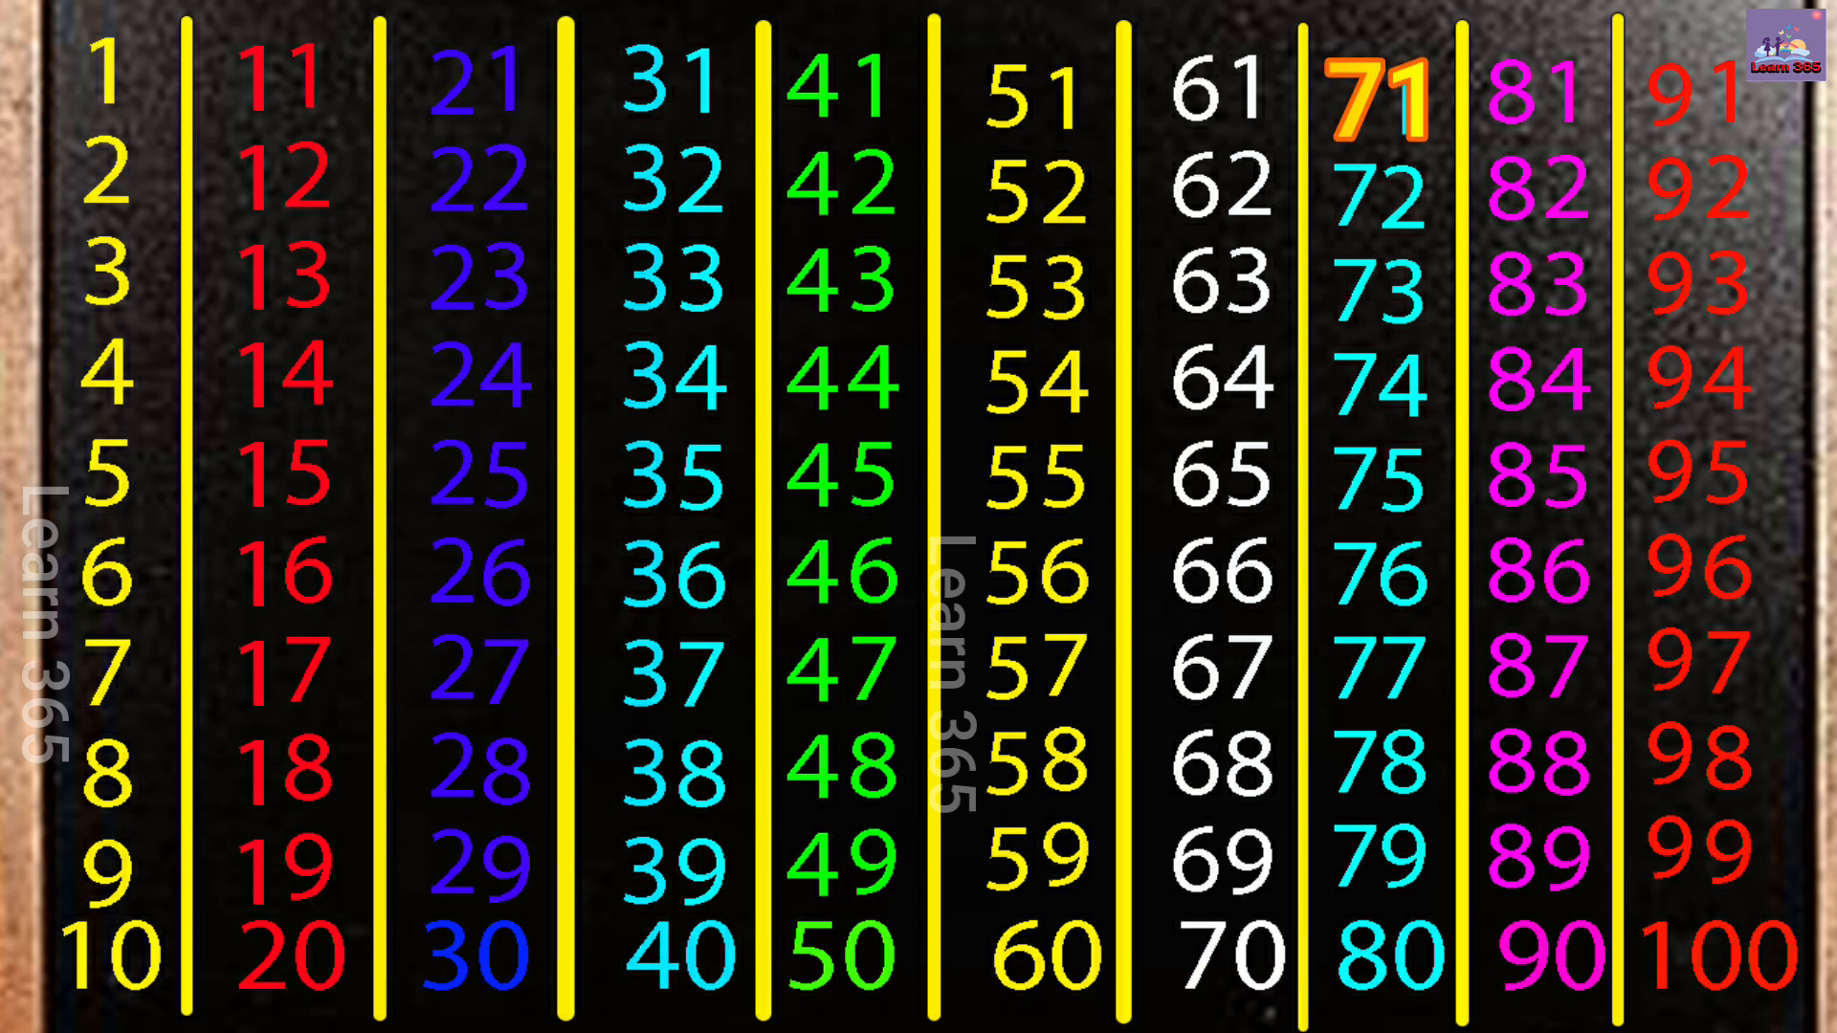
pyautogui.click(1380, 193)
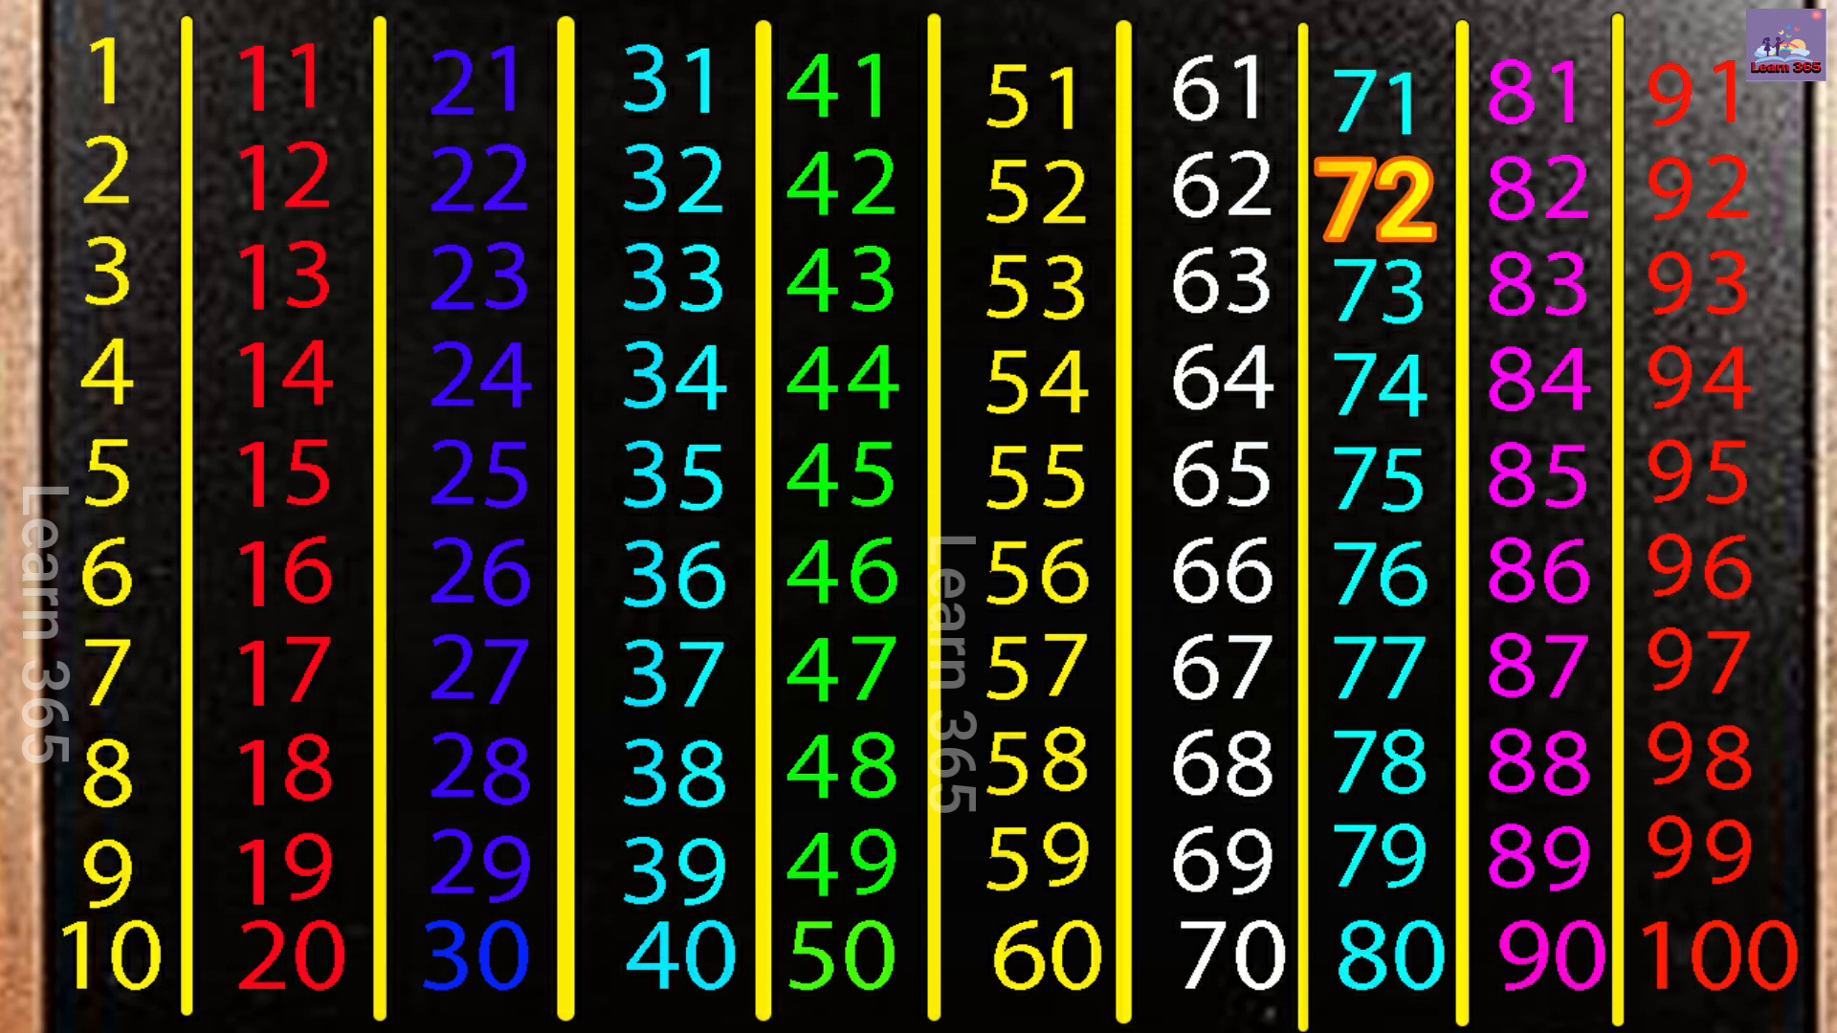